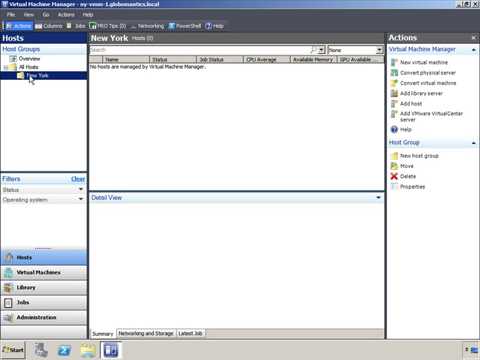
mouse_move(228, 92)
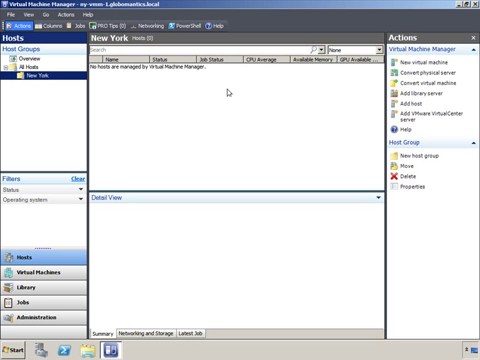
mouse_move(404, 104)
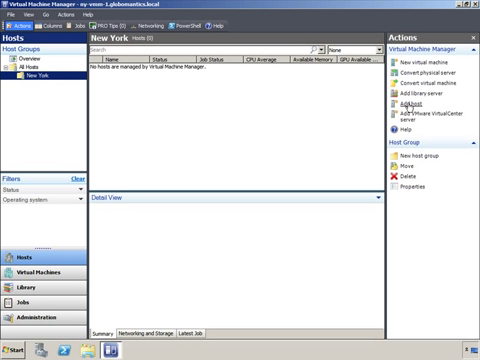
Step: Start the Add Hosts wizard for the New York host group from the Actions pane
left_click(406, 100)
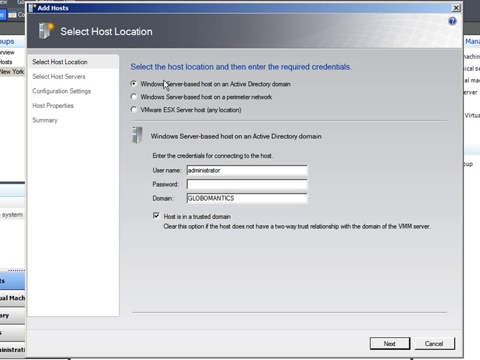
mouse_move(272, 90)
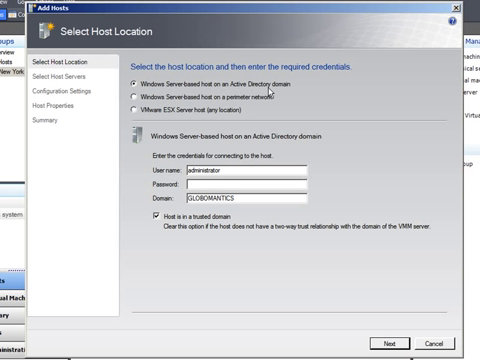
mouse_move(264, 92)
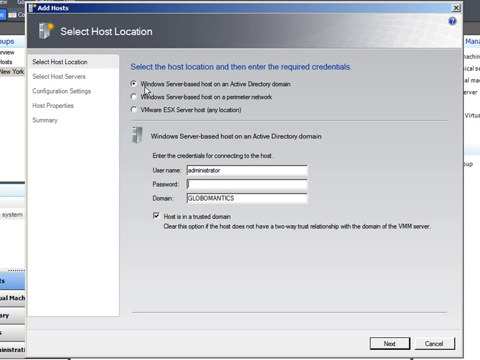
mouse_move(150, 90)
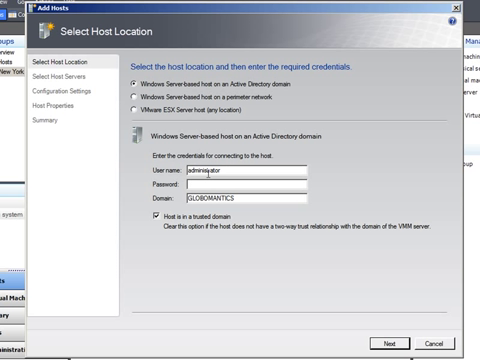
Step: Enter the administrator password and GLOBOMANTICS domain credentials for the AD domain host
type("•••••")
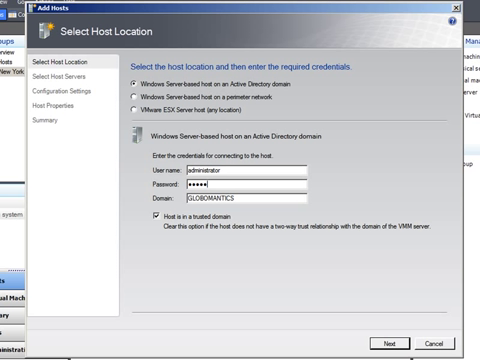
type("••")
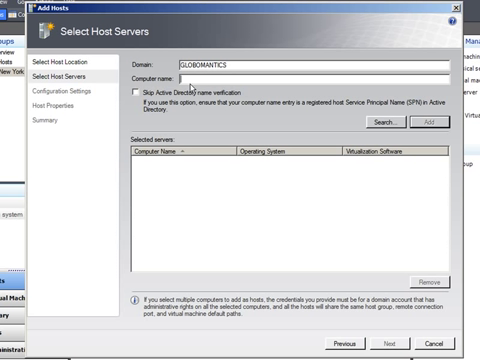
mouse_move(376, 124)
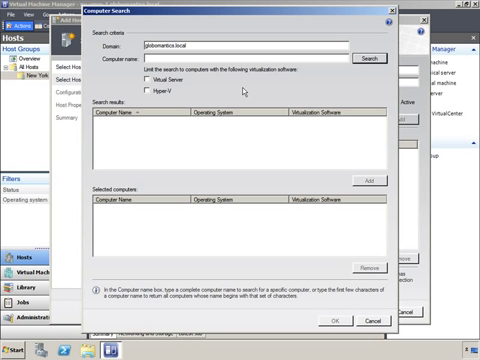
Step: Search the globomantics.local domain for computers named ny-hyperv
type("ny-hyperv")
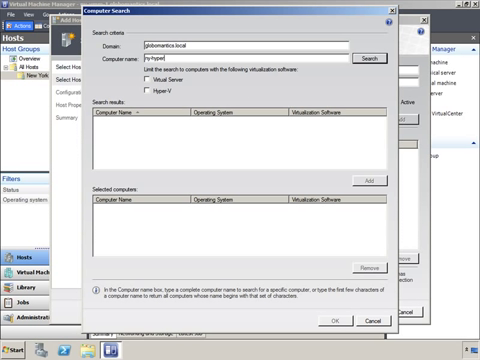
mouse_move(212, 82)
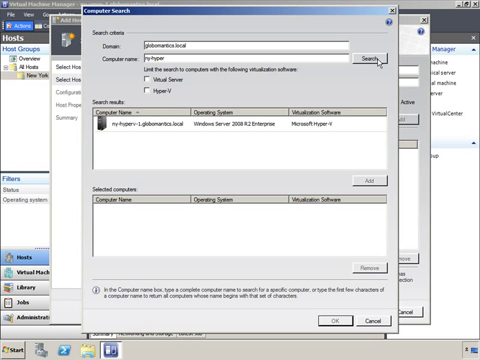
mouse_move(128, 136)
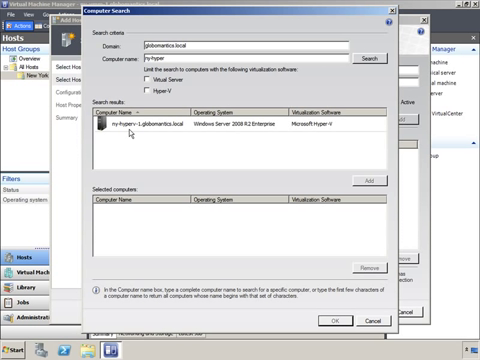
mouse_move(156, 132)
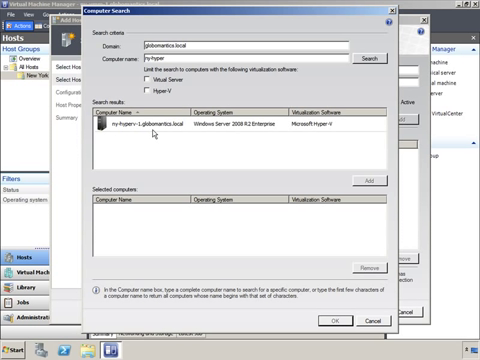
mouse_move(214, 132)
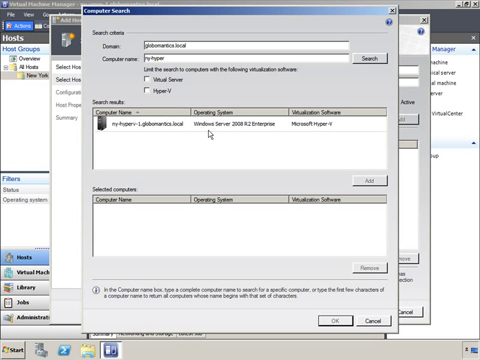
mouse_move(328, 132)
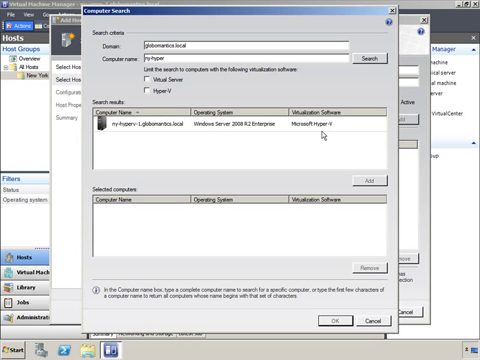
mouse_move(320, 136)
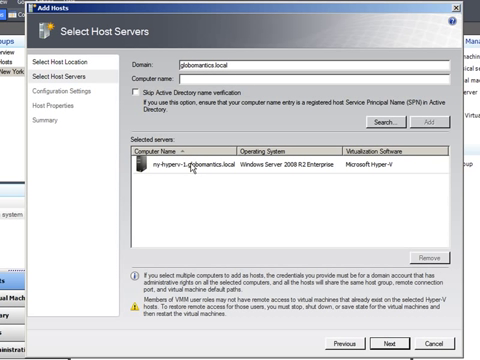
mouse_move(368, 236)
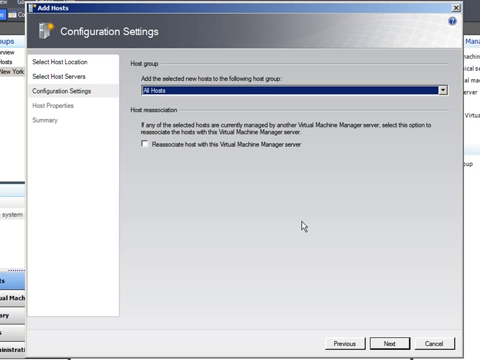
mouse_move(168, 90)
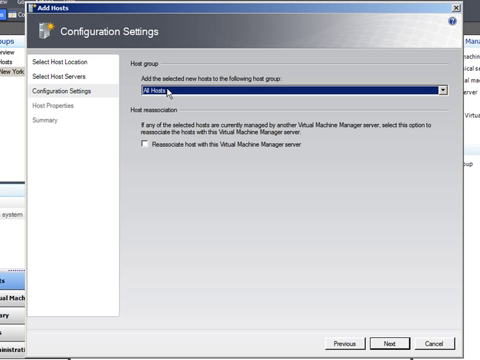
mouse_move(224, 88)
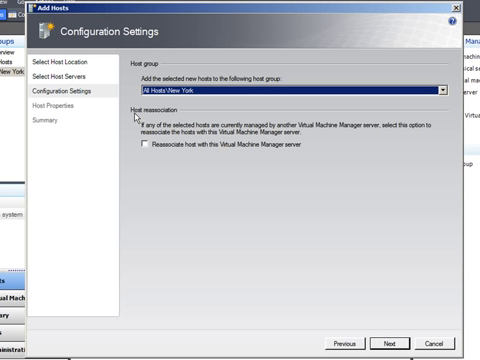
mouse_move(178, 128)
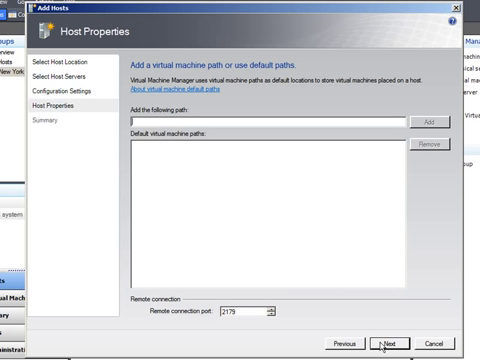
mouse_move(304, 248)
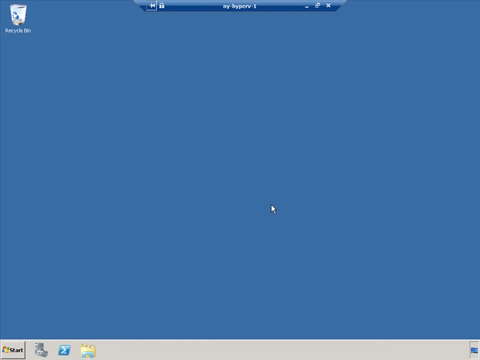
mouse_move(256, 160)
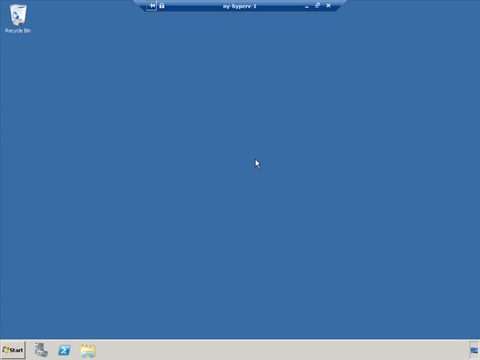
mouse_move(12, 344)
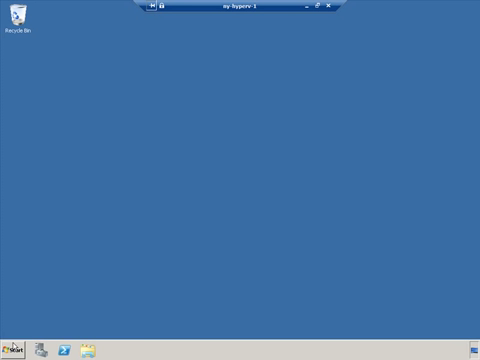
Step: Launch Hyper-V Manager on the remote server from the Start menu
left_click(16, 344)
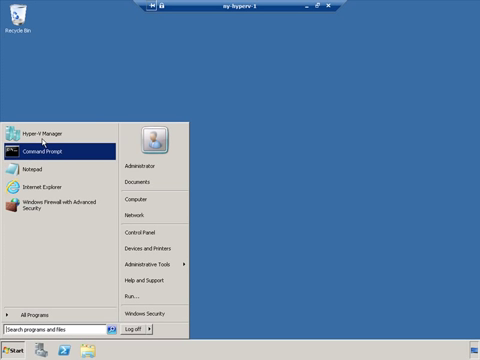
left_click(42, 132)
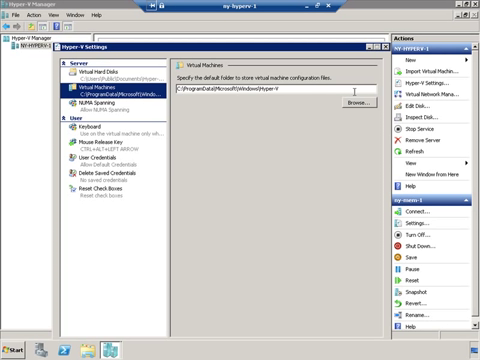
mouse_move(278, 116)
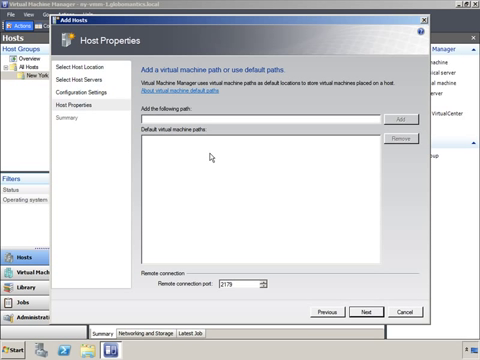
mouse_move(310, 224)
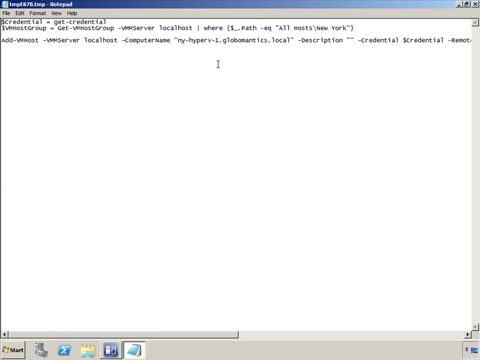
Step: Highlight the computer name argument of Add-VMHost in the saved PowerShell script
double_click(192, 48)
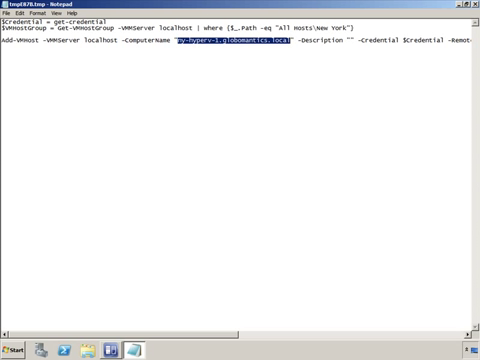
scroll("right", 3)
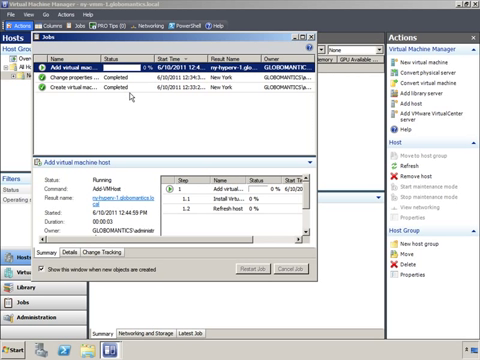
mouse_move(128, 124)
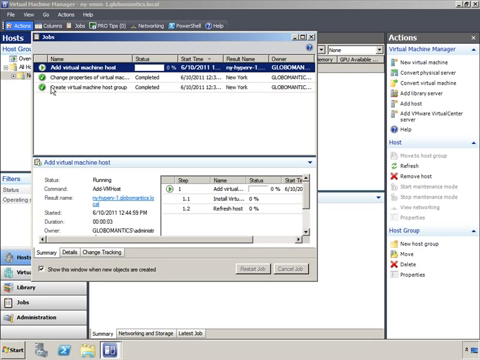
mouse_move(108, 90)
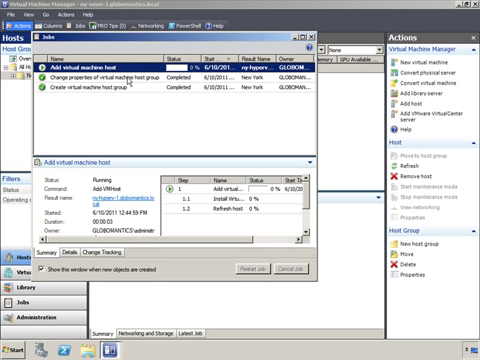
mouse_move(156, 82)
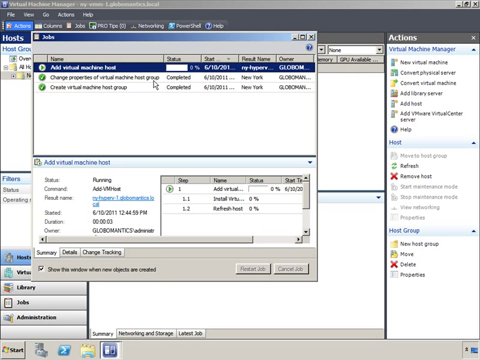
mouse_move(156, 88)
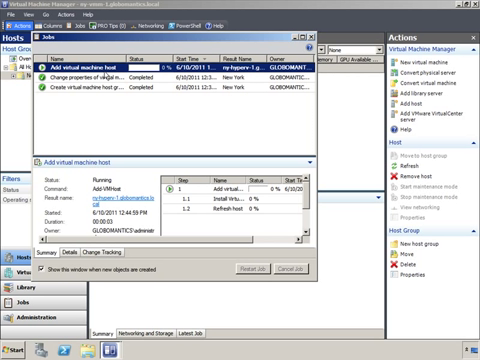
mouse_move(164, 76)
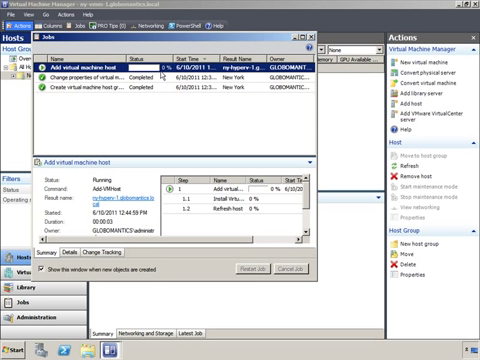